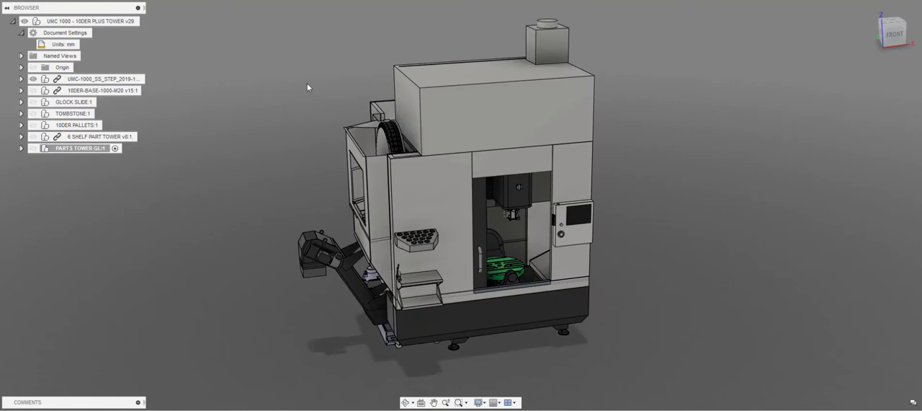
pyautogui.moveTo(160, 55)
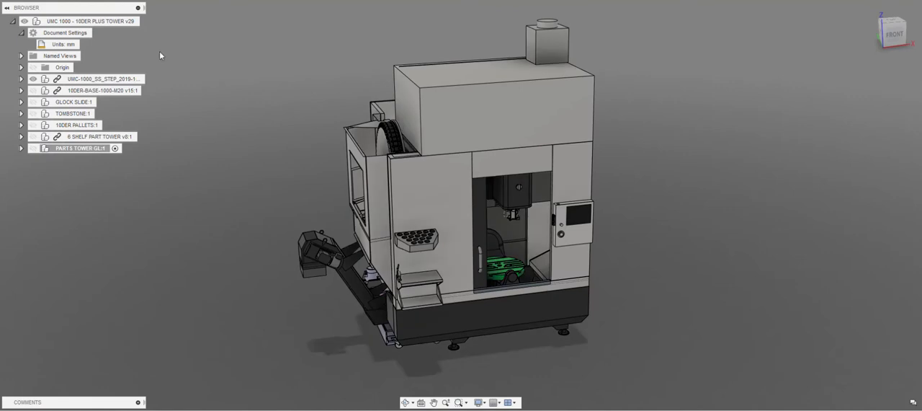
# Make the 10DER-BASE, 10DER PALLETS and PARTS TOWER visible beside the machine.
pyautogui.click(101, 90)
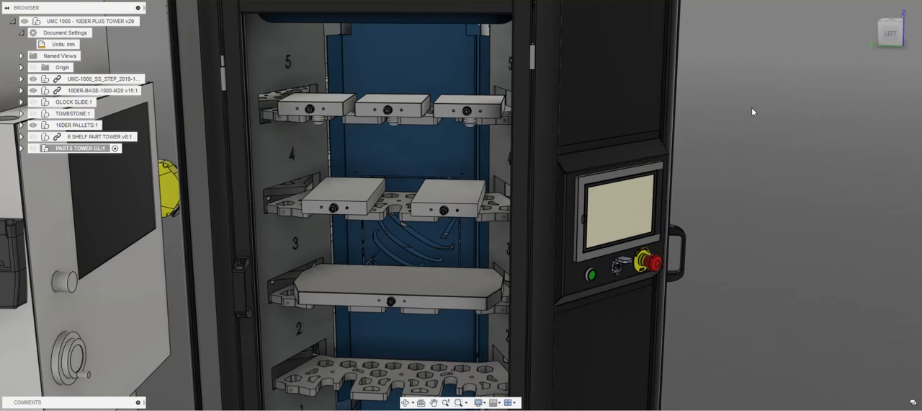
pyautogui.moveTo(718, 207)
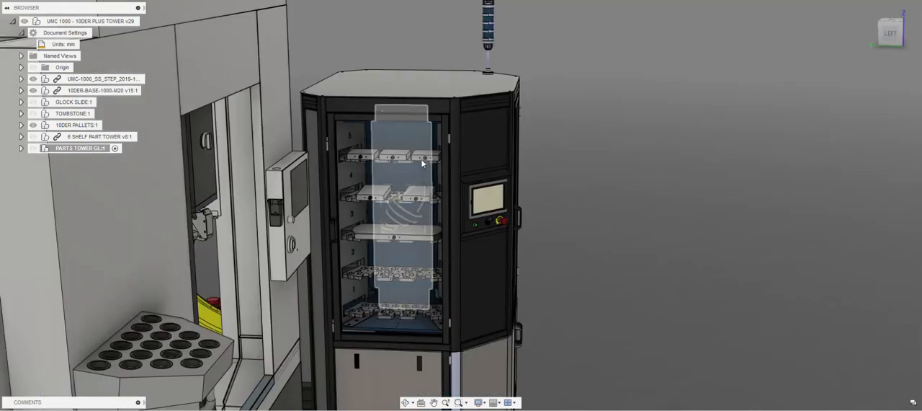
pyautogui.moveTo(429, 261)
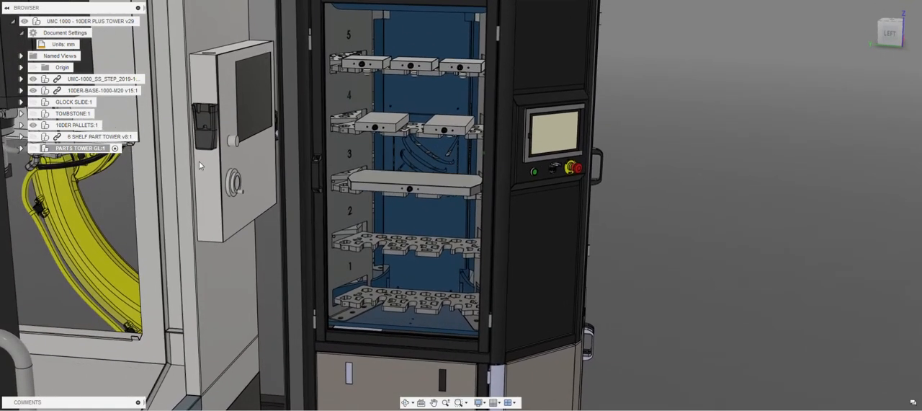
# Switch on GLOCK SLIDE and TOMBSTONE to show slide-loaded tombstones on shelf 1.
pyautogui.click(72, 102)
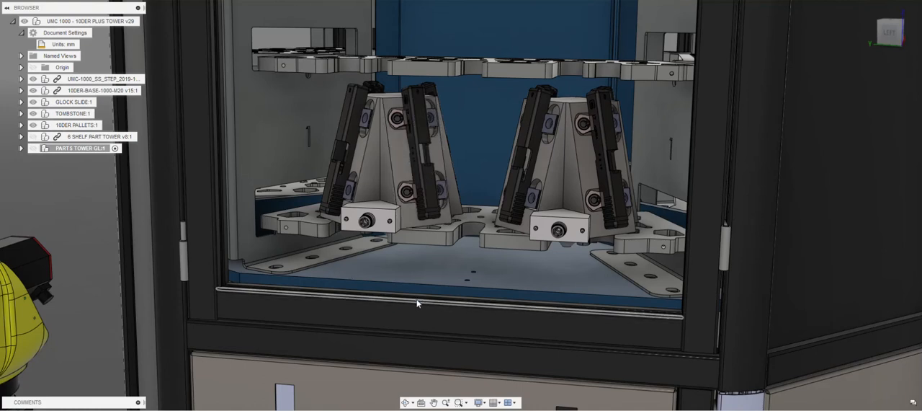
pyautogui.moveTo(355, 208)
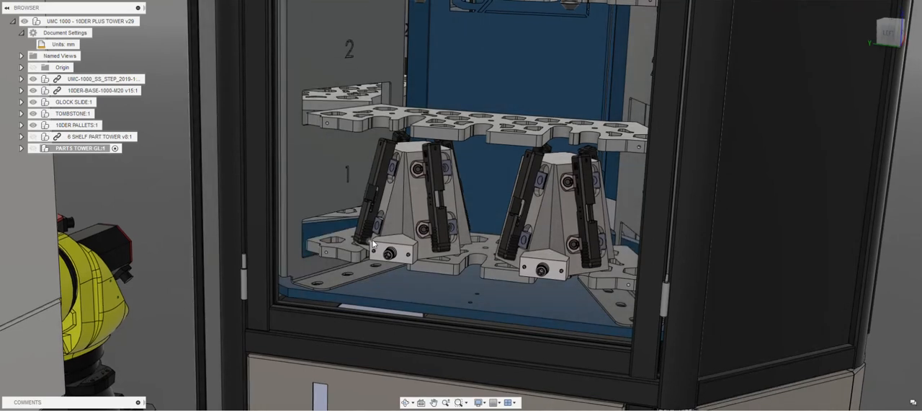
# Show the TOMBSTONE:1 pallet blank occurrences so tombstones fill every tower shelf.
pyautogui.click(33, 101)
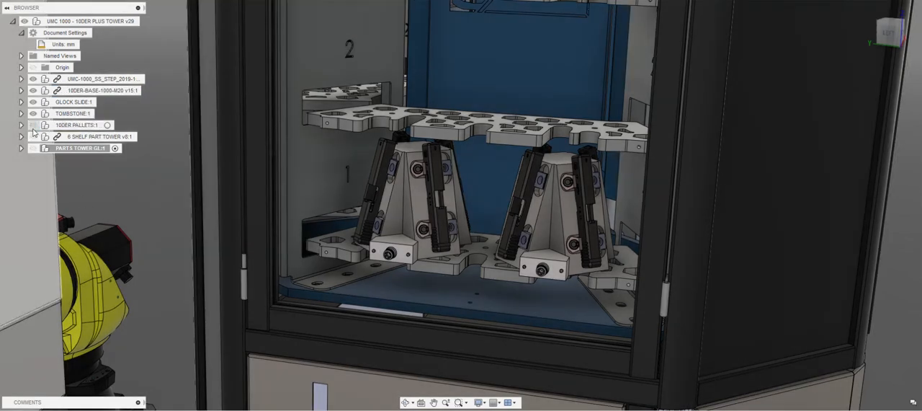
pyautogui.click(21, 113)
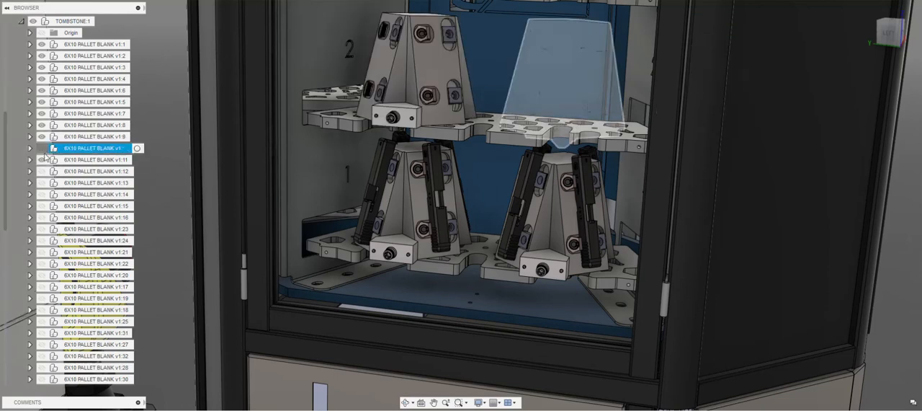
pyautogui.click(93, 332)
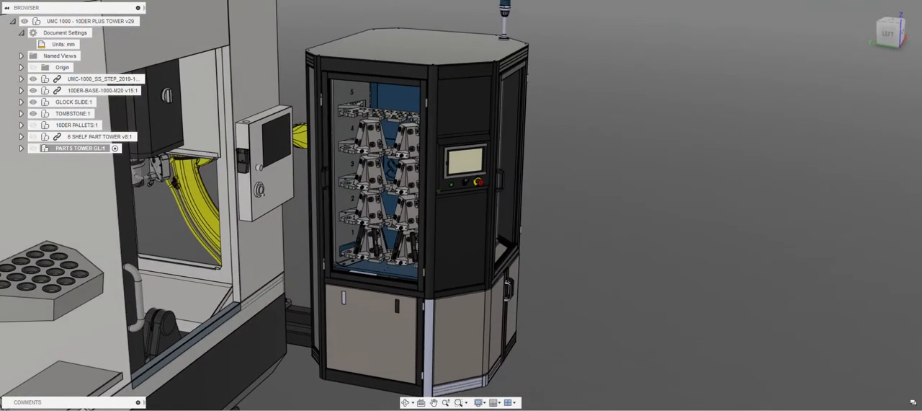
# Make more GGLOCK slide occurrences from GLOCK SLIDE:1 visible on the tombstones.
pyautogui.click(22, 102)
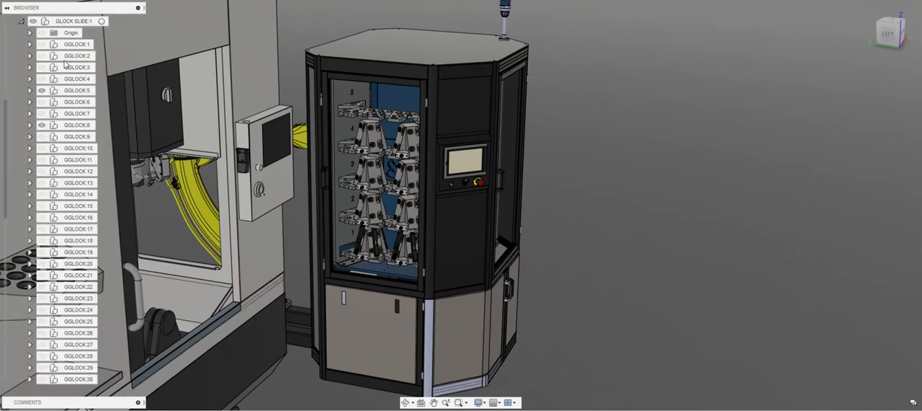
pyautogui.click(77, 56)
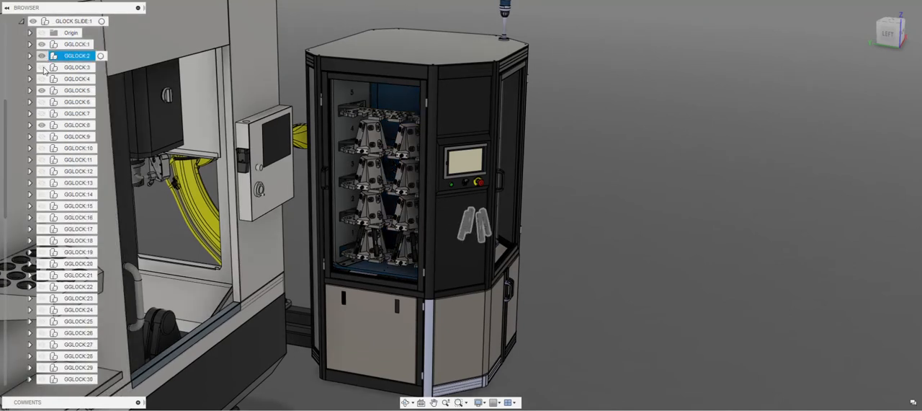
pyautogui.click(77, 102)
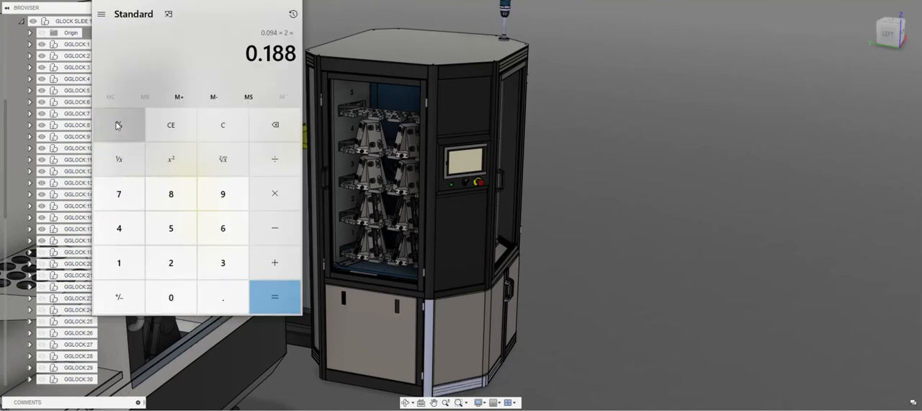
# Calculate 9600 ÷ 60 = 160 in Calculator, then return to Fusion 360.
pyautogui.click(171, 262)
pyautogui.write('6')
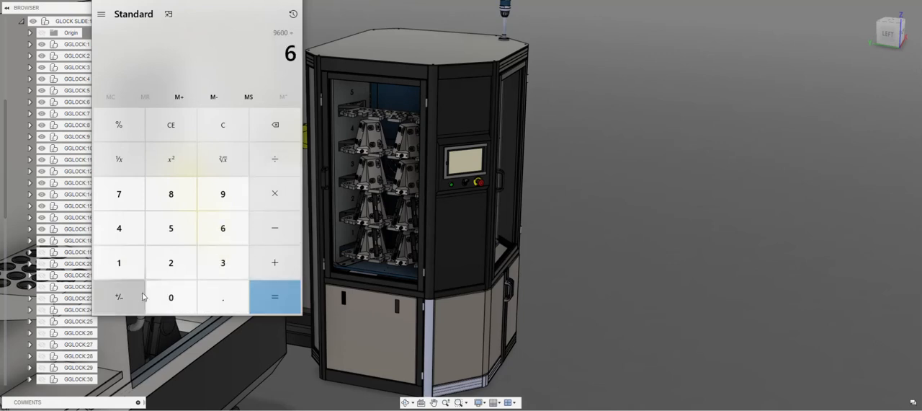
pyautogui.click(274, 296)
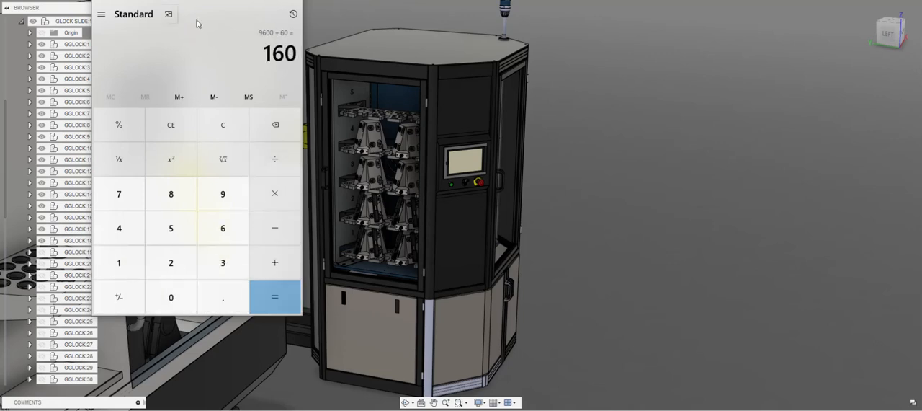
pyautogui.moveTo(203, 49)
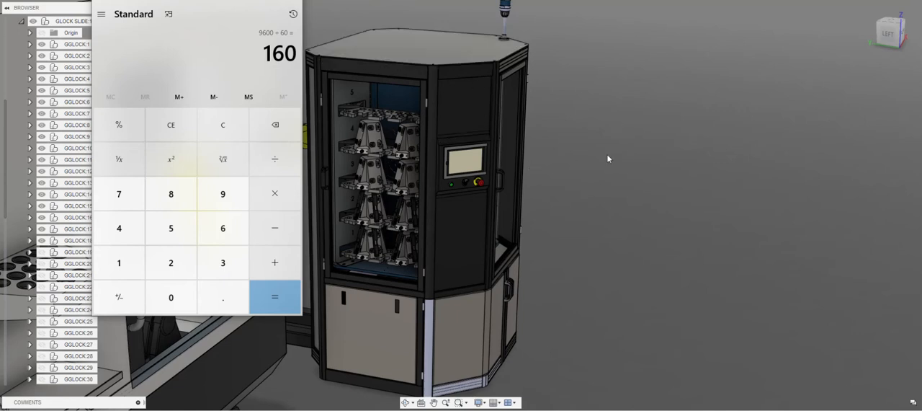
pyautogui.moveTo(275, 159)
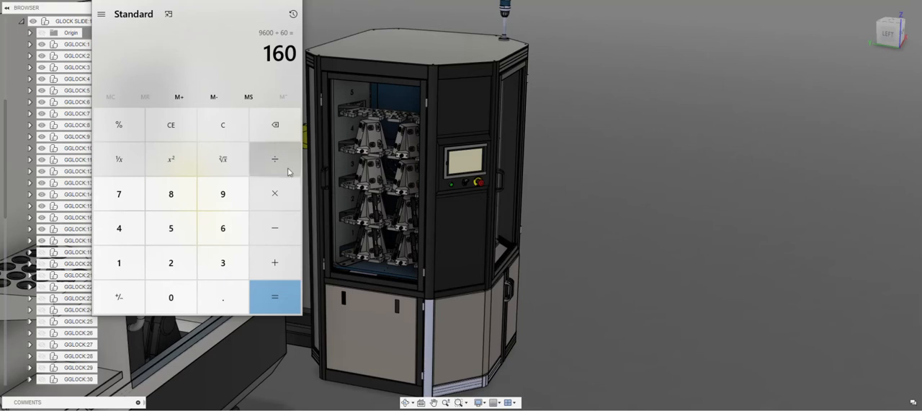
pyautogui.click(274, 297)
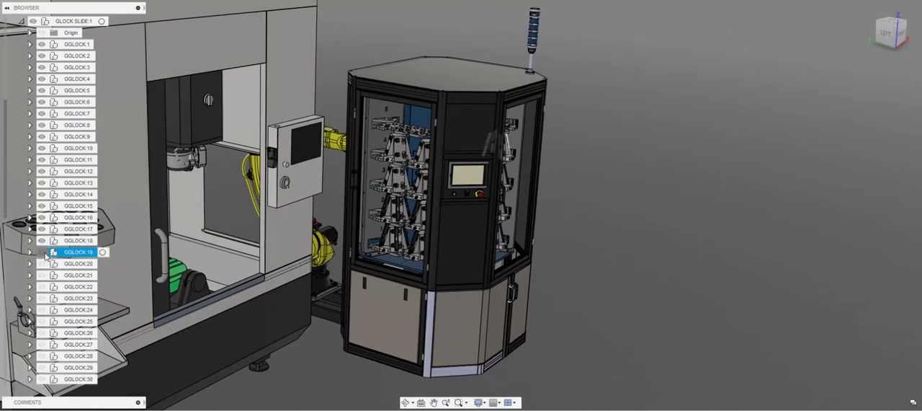
# Collapse the slide list and browse TOMBSTONE:1 and GLOCK SLIDE:1 parts in the Browser.
pyautogui.click(77, 309)
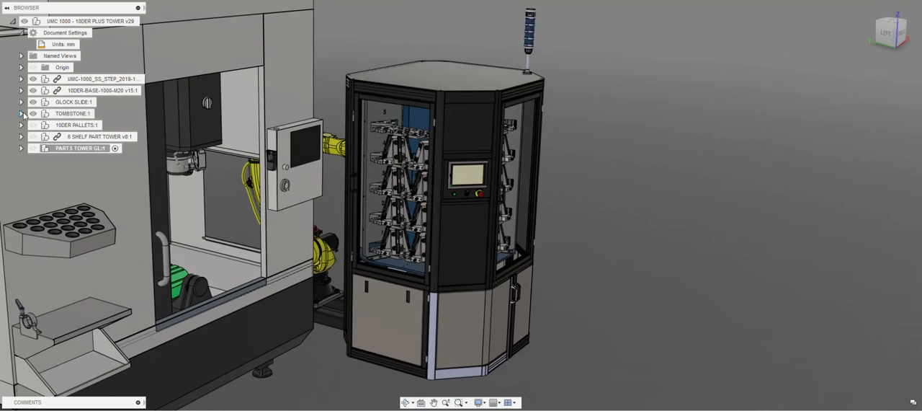
pyautogui.click(21, 114)
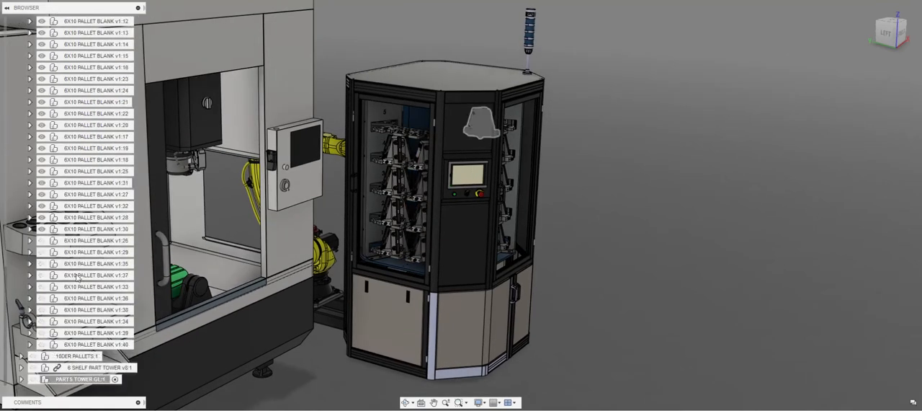
pyautogui.click(96, 262)
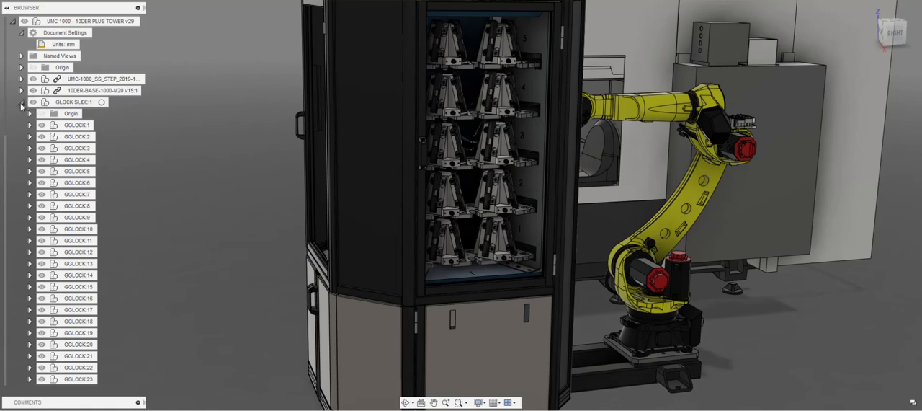
# Collapse GLOCK SLIDE:1 and view the robot gripper reaching into the loaded shelves.
pyautogui.click(21, 102)
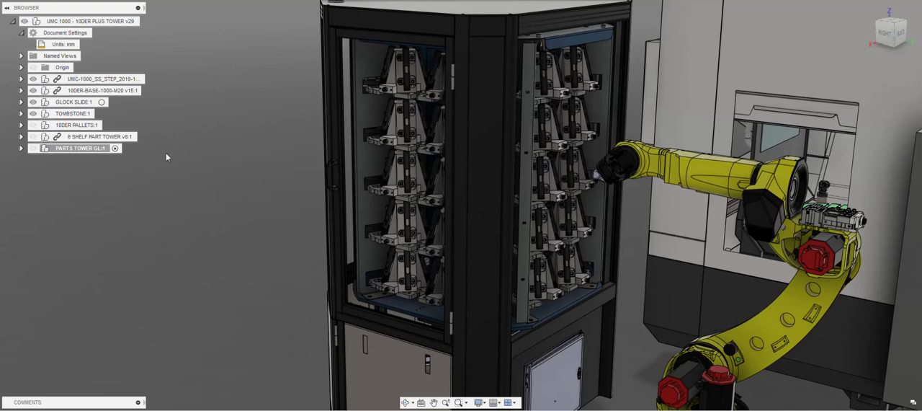
pyautogui.moveTo(373, 88)
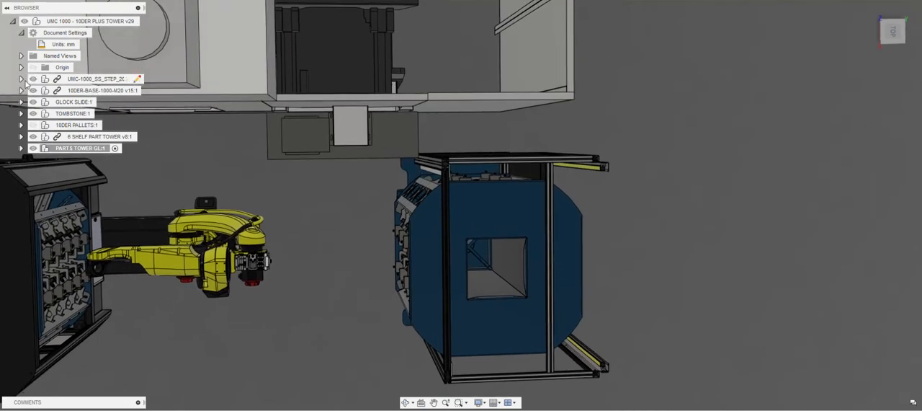
# Browse the 10DER-BASE-1000-M20 parts, then orbit to a front view of the cell.
pyautogui.click(21, 79)
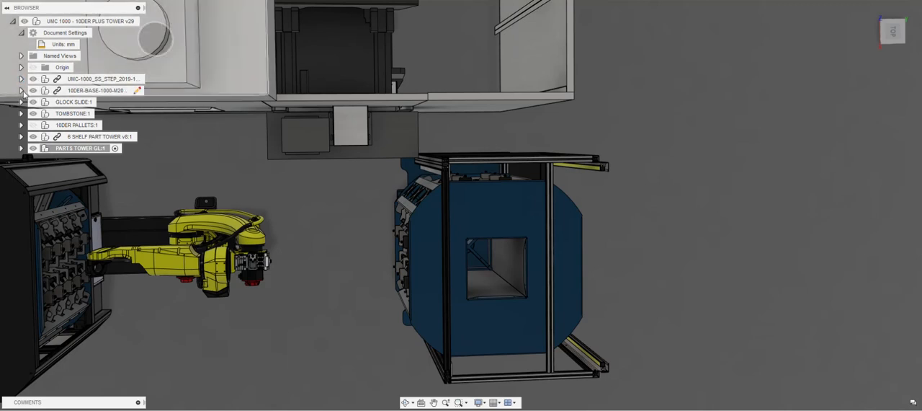
pyautogui.click(21, 78)
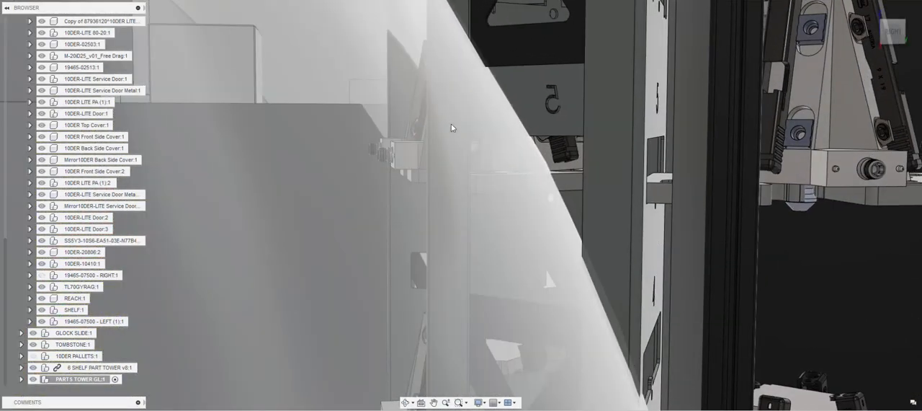
pyautogui.moveTo(452, 128); pyautogui.dragTo(479, 147)
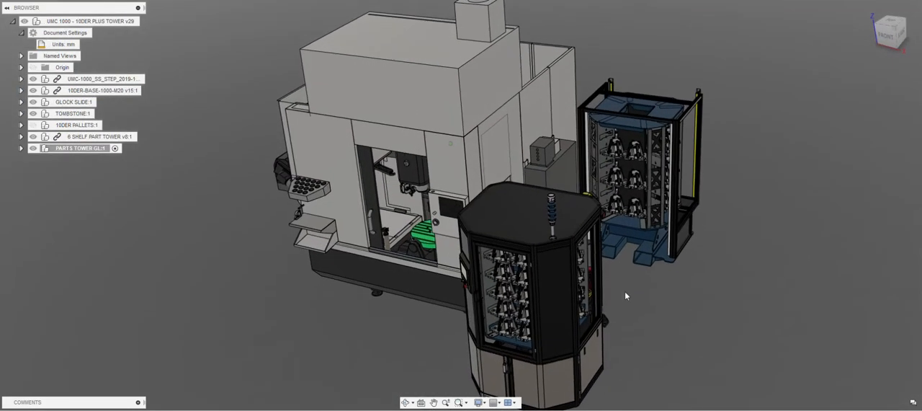
pyautogui.moveTo(625, 296); pyautogui.dragTo(546, 288)
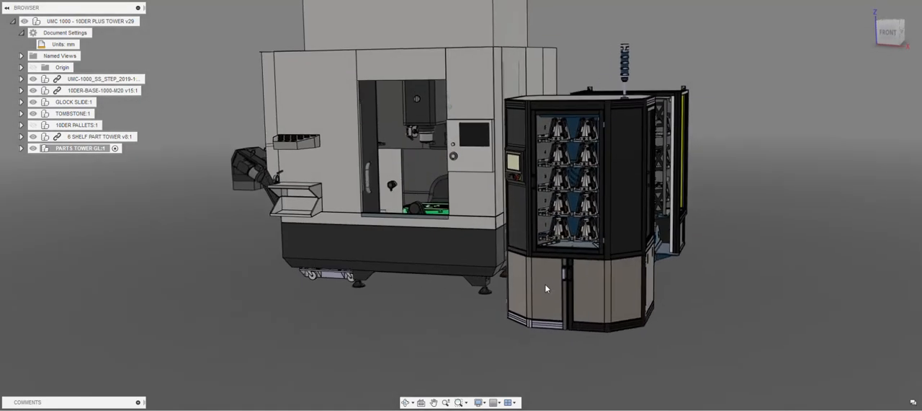